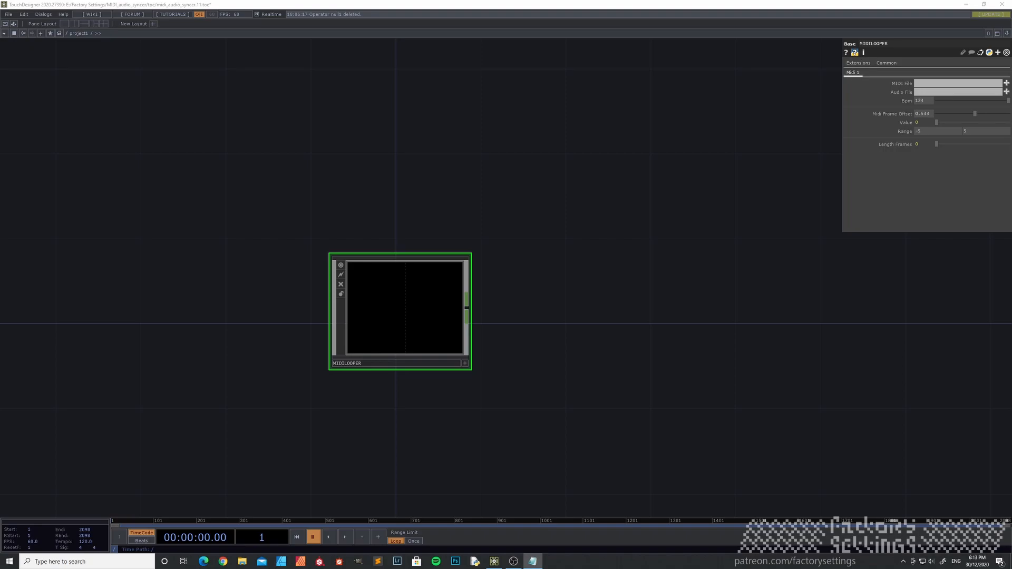
Browse into the midi folder and load the tutorial .mid file into the MIDILOOPER
click(858, 62)
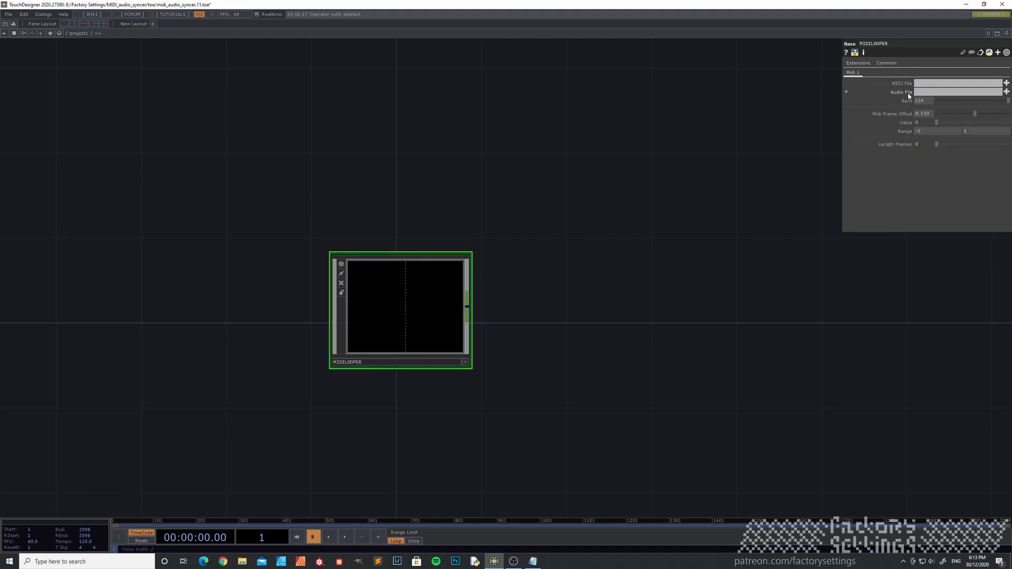
mouse_move(909, 96)
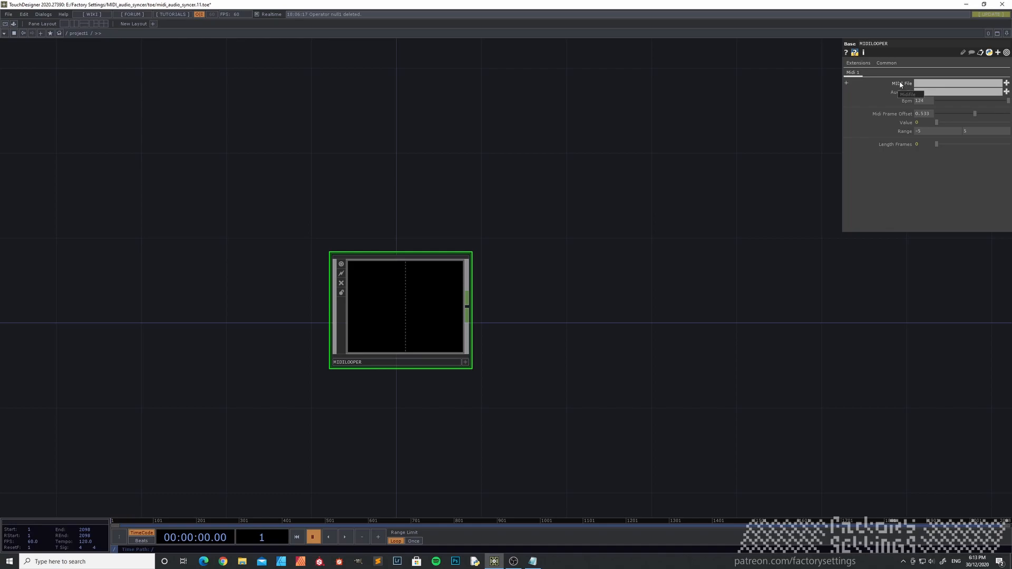
mouse_move(904, 86)
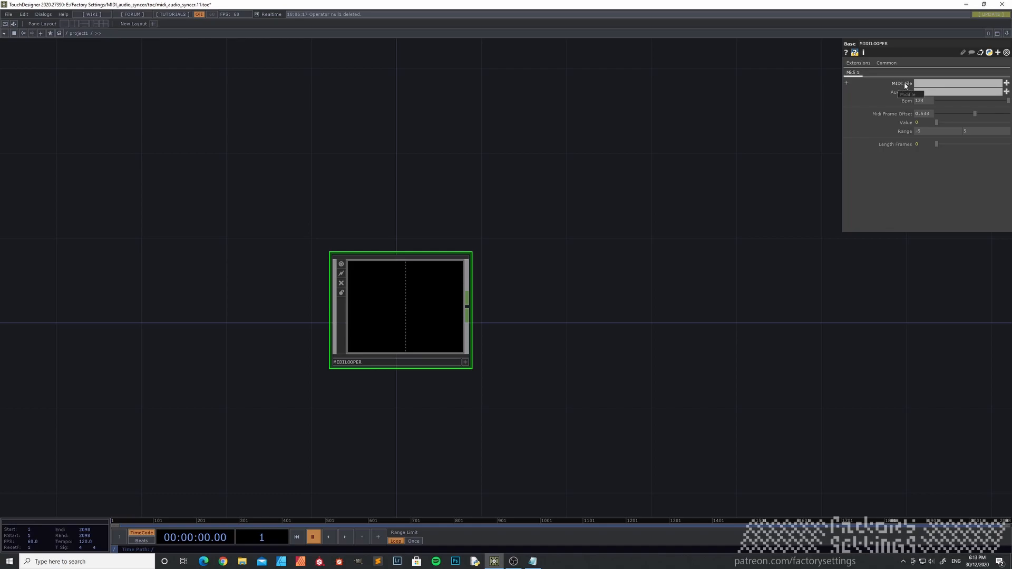
mouse_move(885, 84)
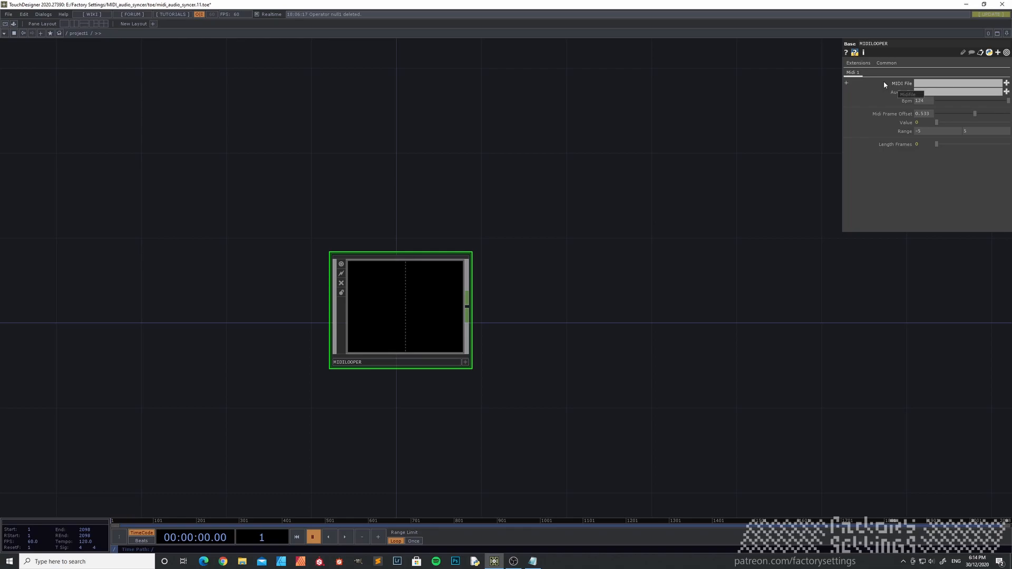
mouse_move(903, 88)
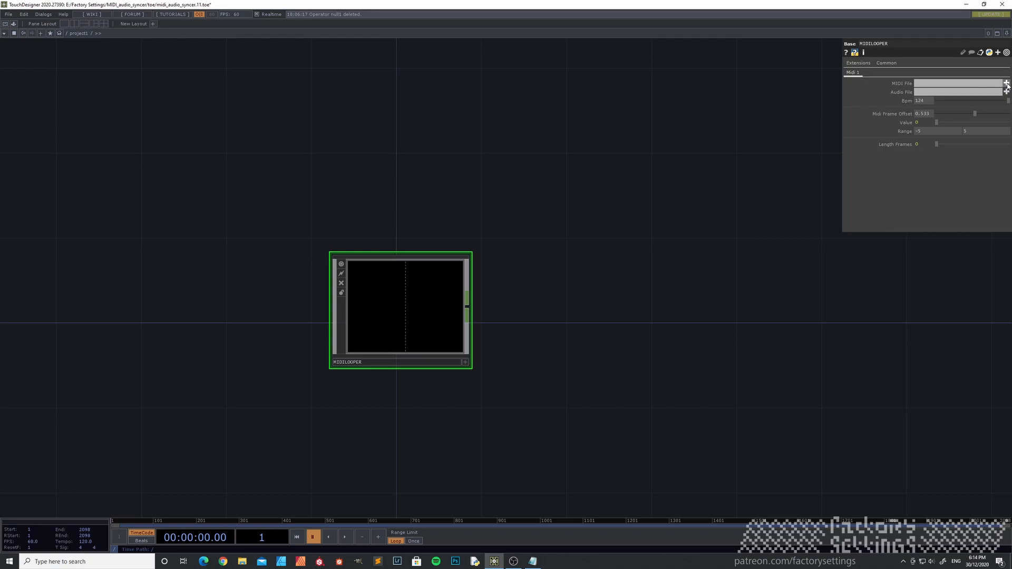
click(1006, 92)
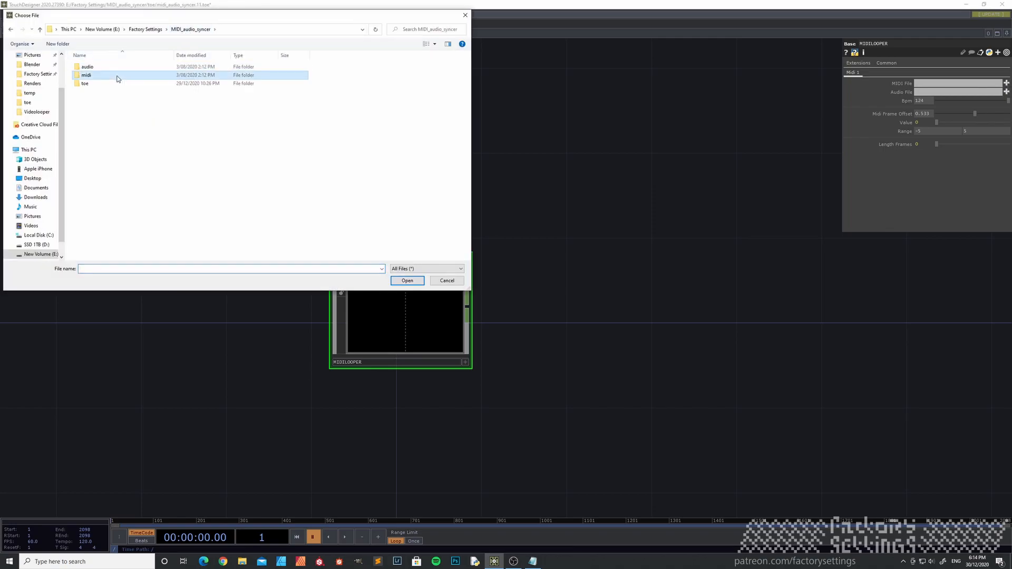
double_click(85, 75)
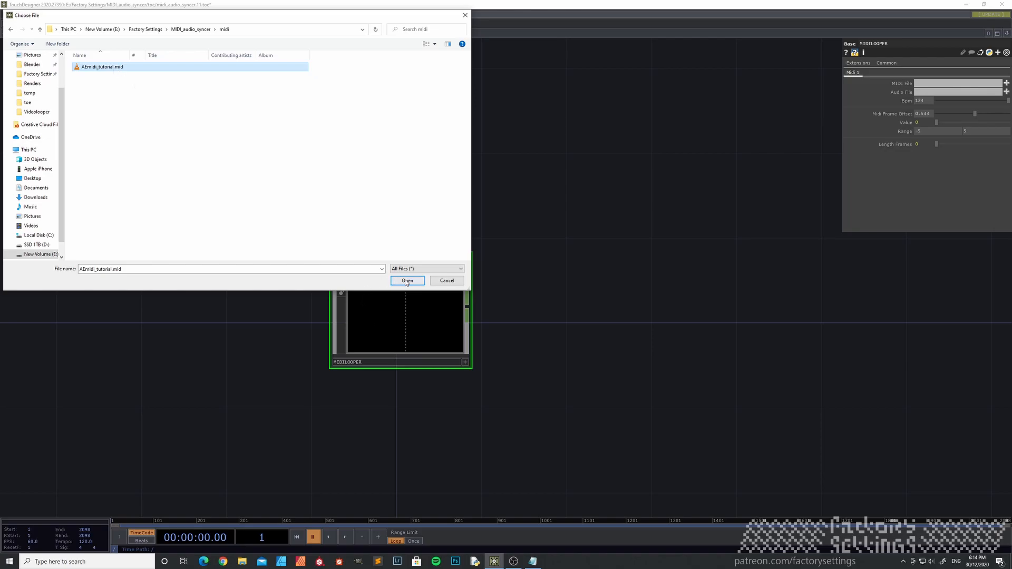
click(407, 280)
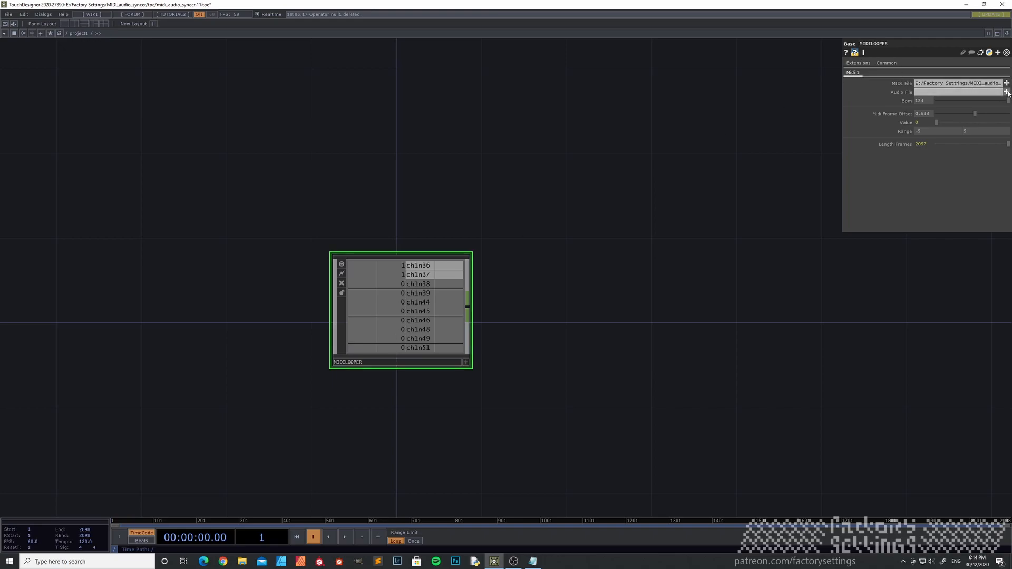
Load the 909 .wav file from the audio folder as the MIDILOOPER's Audio File
click(1006, 82)
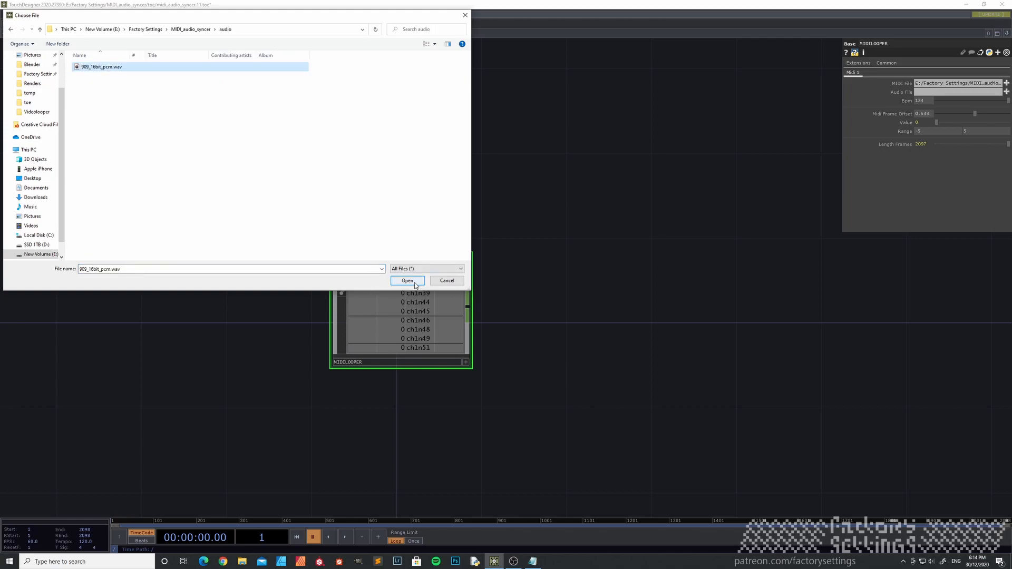
click(407, 280)
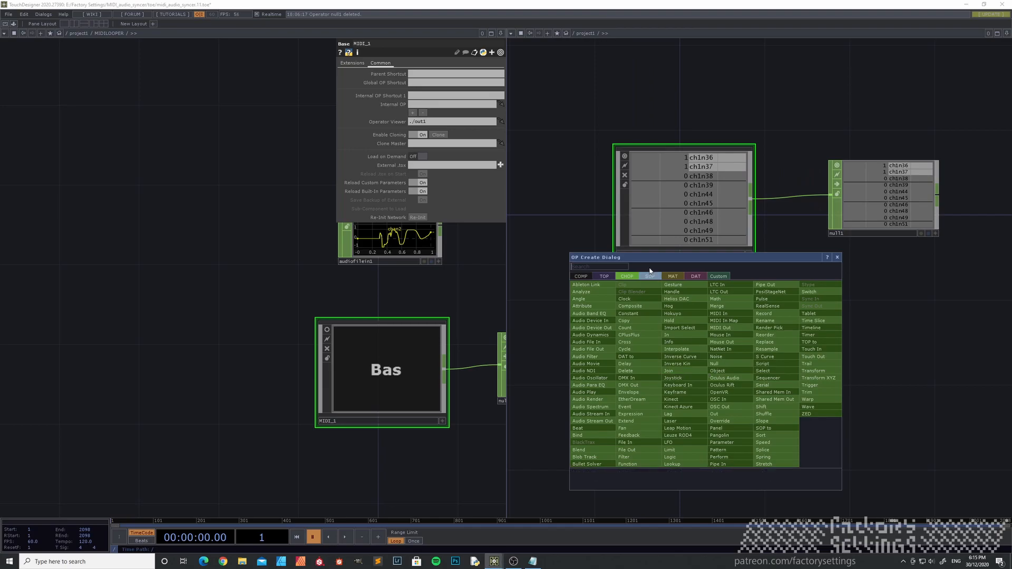
mouse_move(766, 385)
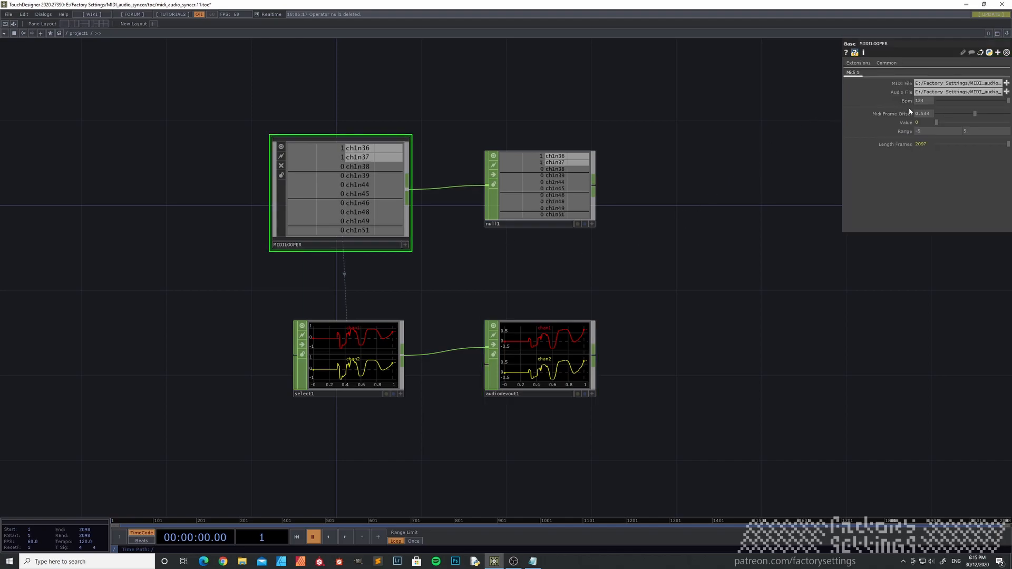
Play the timeline to watch MIDI channels and audio waveforms run together, then pause it
click(924, 101)
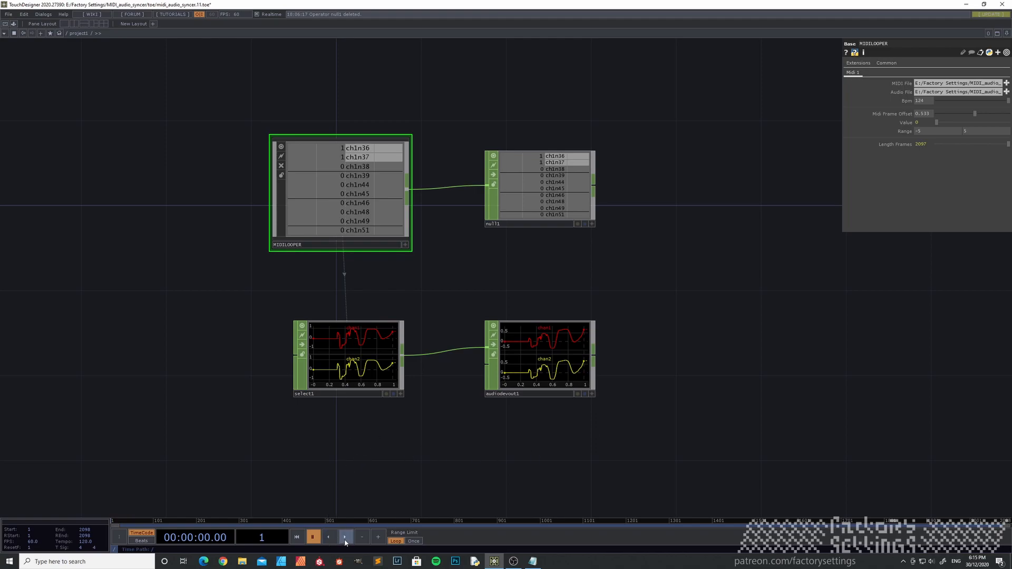
click(344, 537)
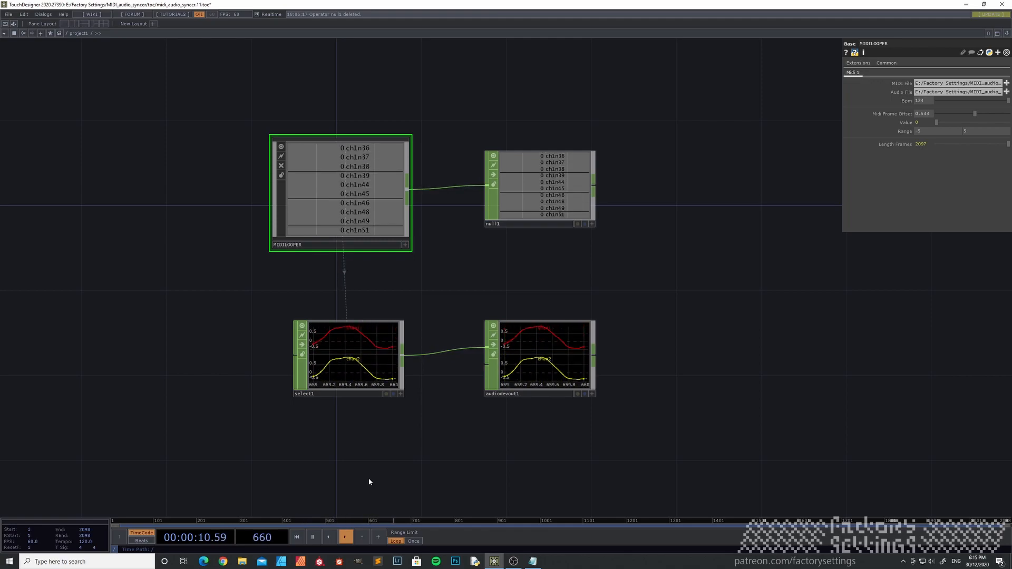
click(313, 537)
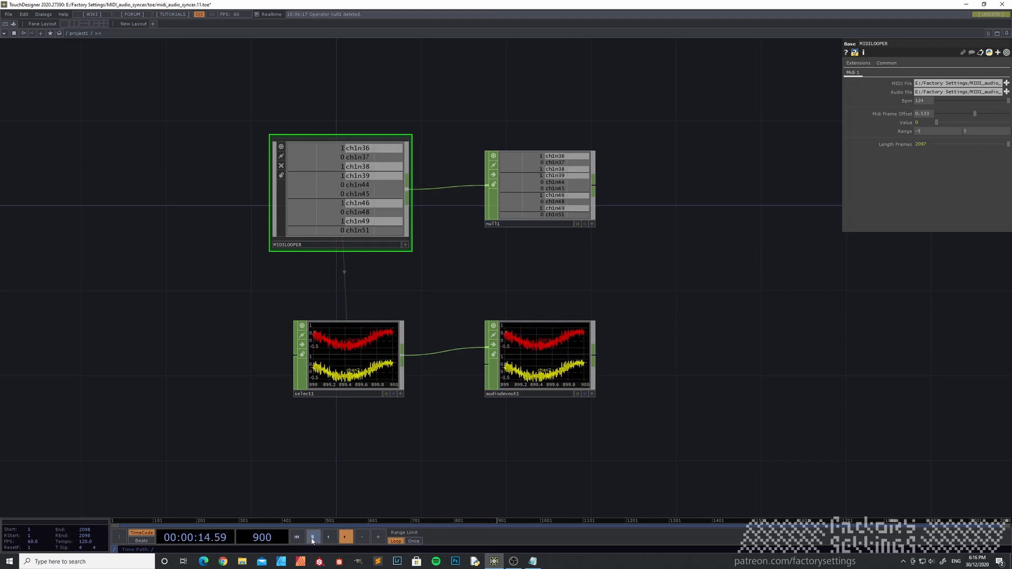
click(312, 537)
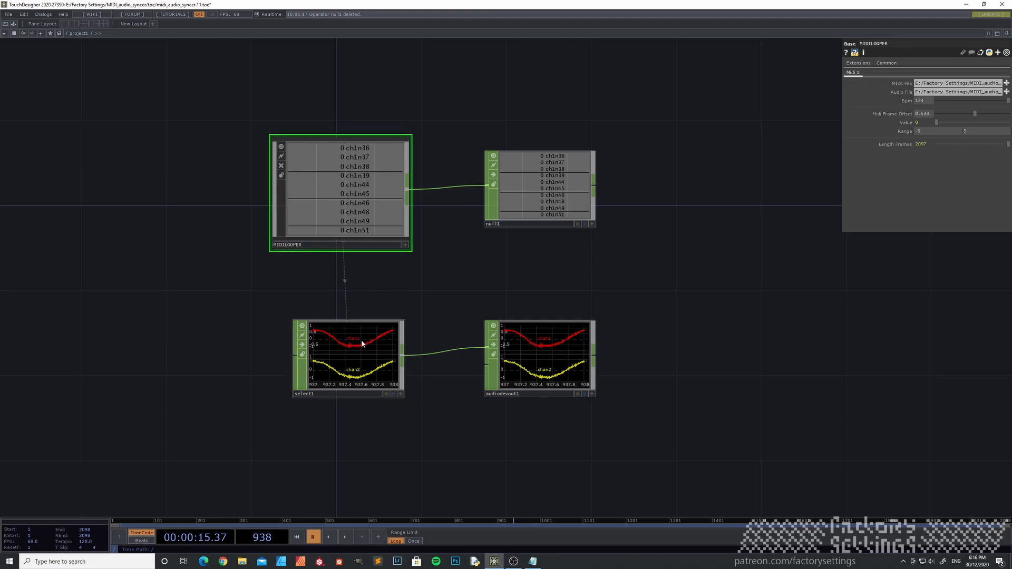
mouse_move(844, 183)
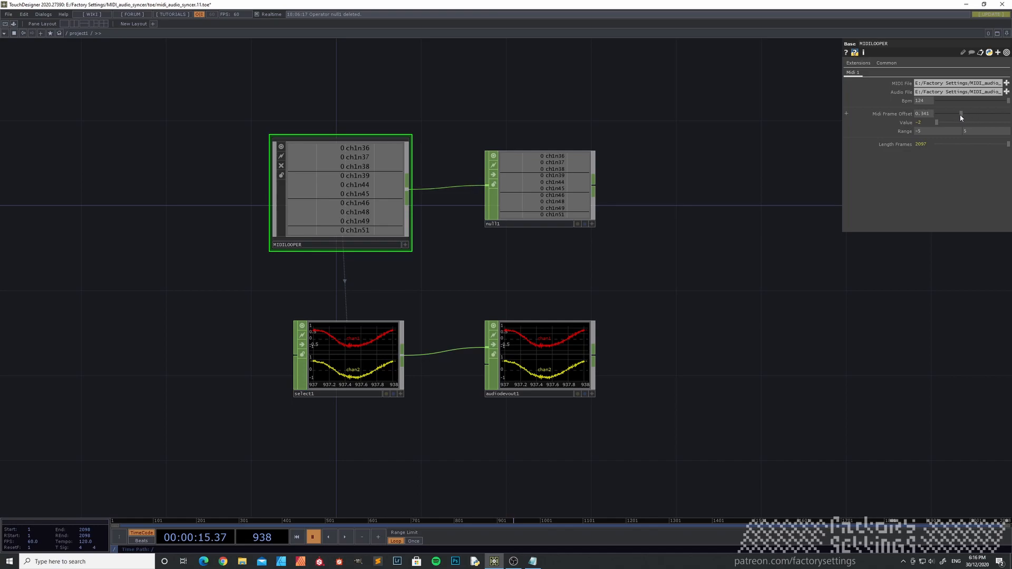
Nudge the Midi Frame Offset slider up and down until the MIDI notes align with the audio
drag(942, 114, 981, 117)
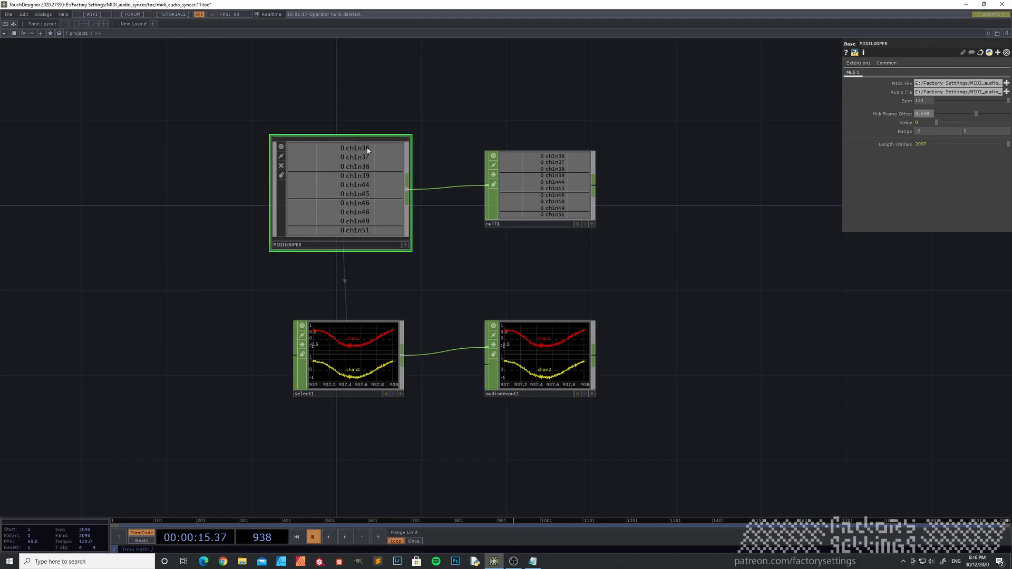
mouse_move(376, 213)
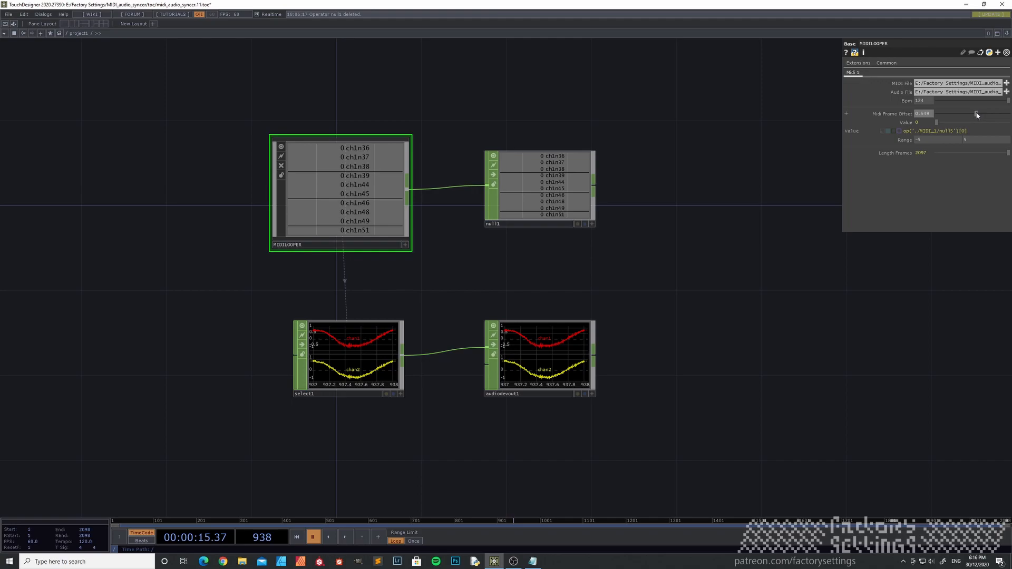
drag(976, 114, 962, 113)
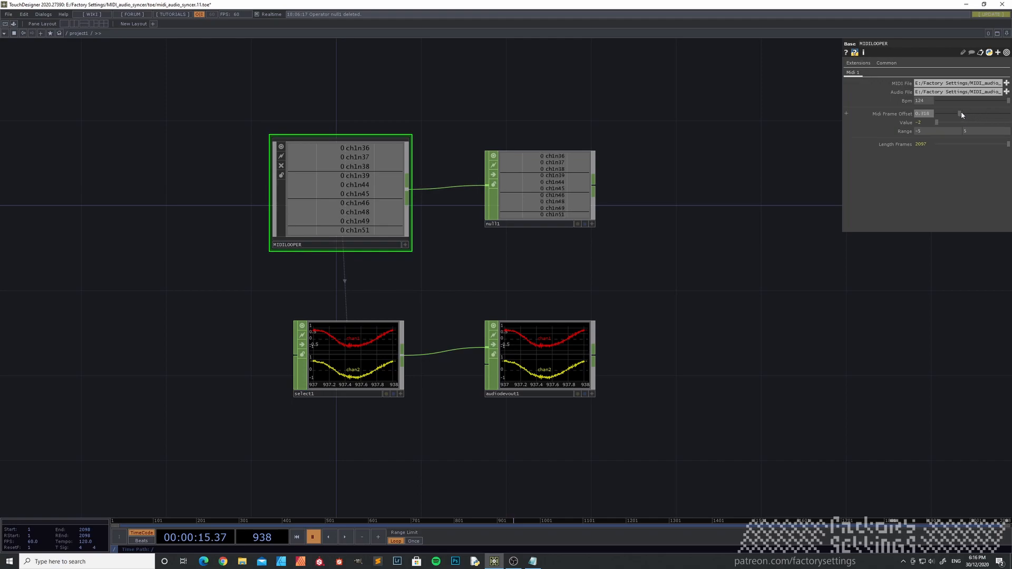
drag(943, 114, 962, 120)
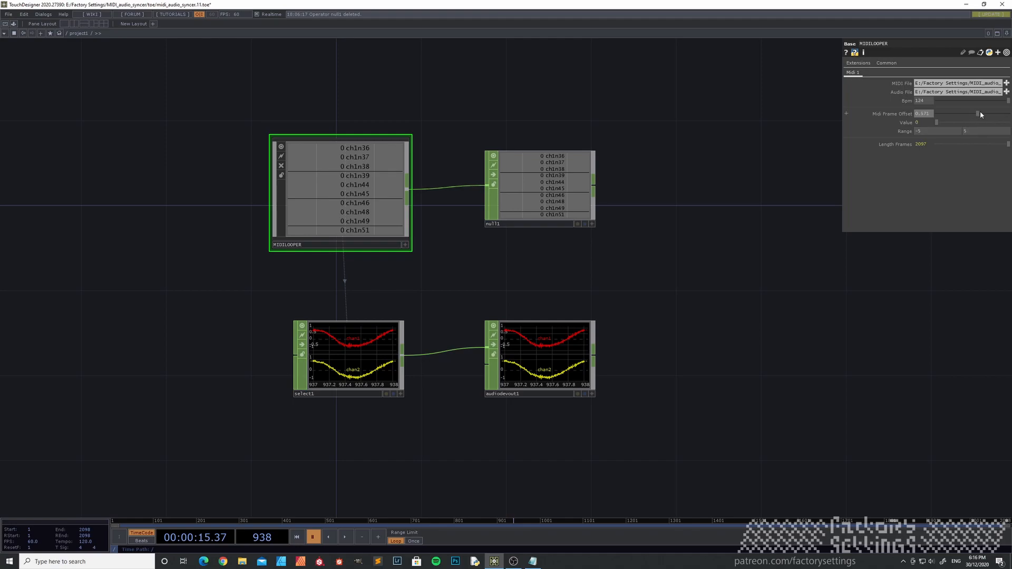
drag(979, 114, 954, 114)
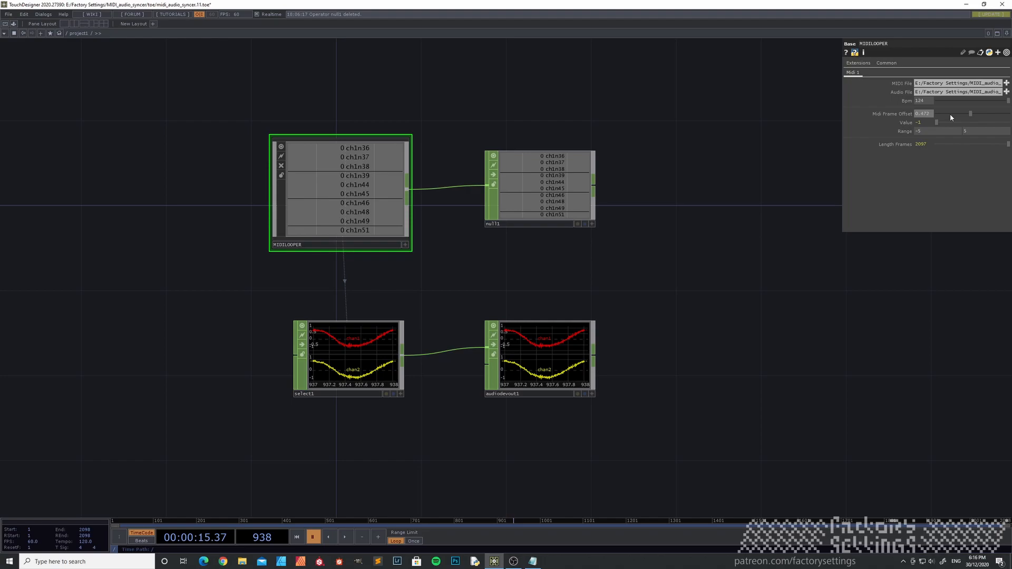
drag(949, 114, 981, 114)
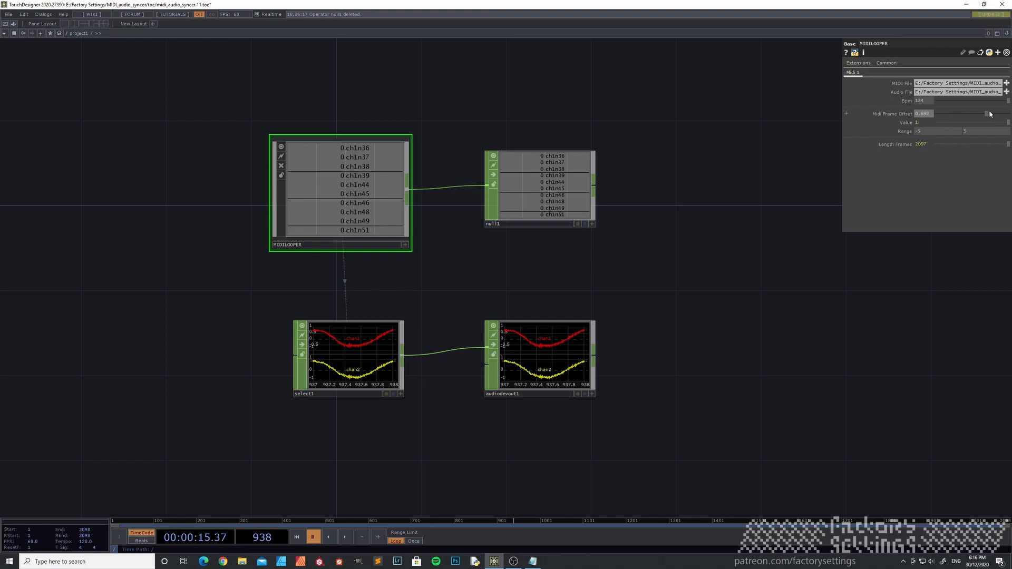
drag(979, 114, 967, 117)
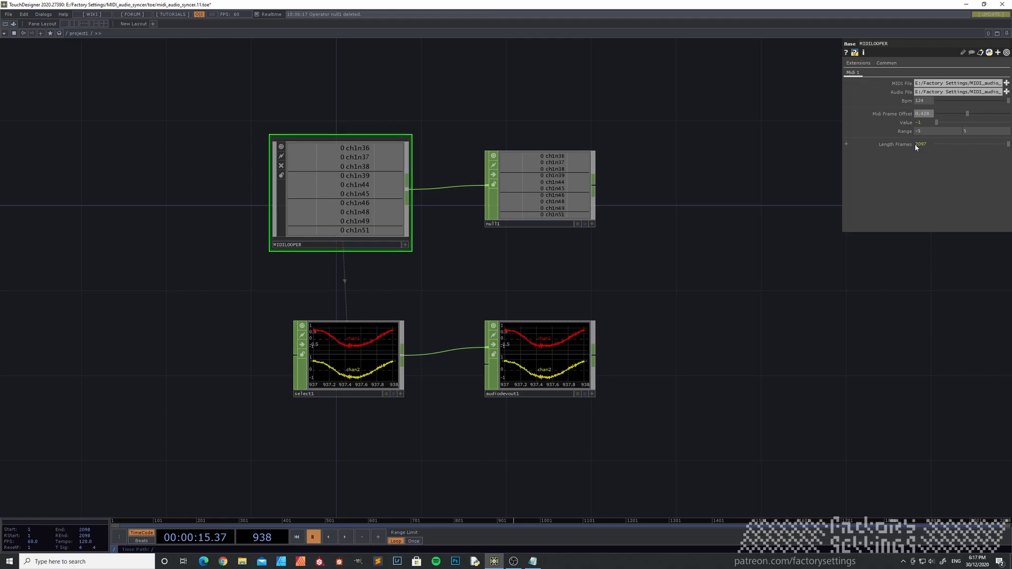
mouse_move(923, 147)
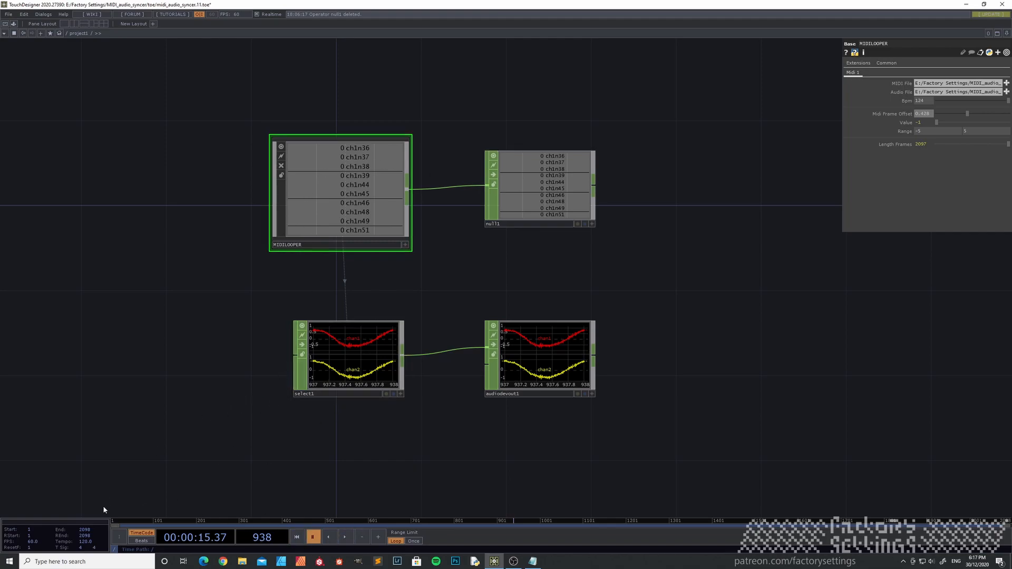
mouse_move(120, 488)
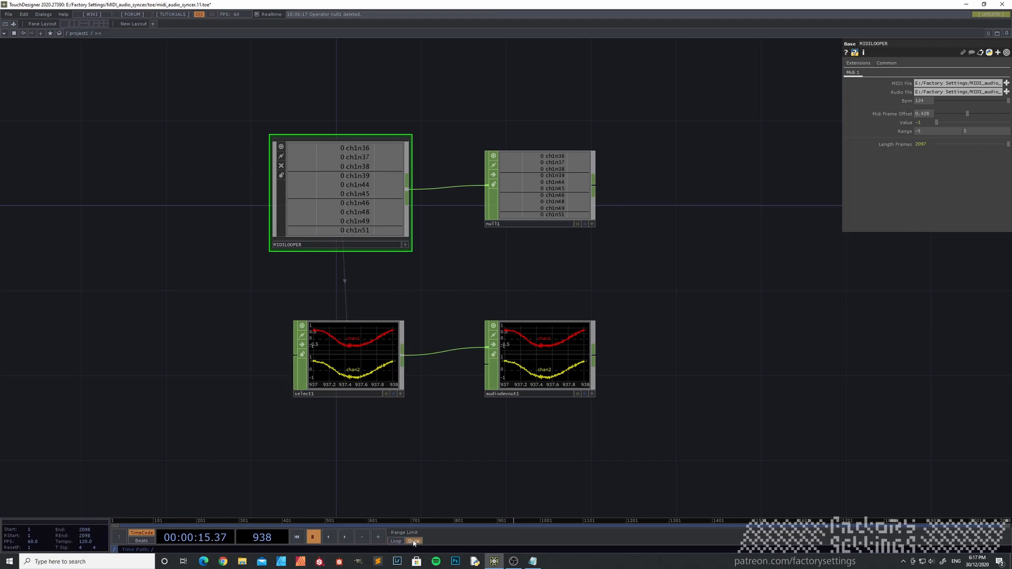
Set the timeline Range Limit to Once instead of Loop
click(413, 541)
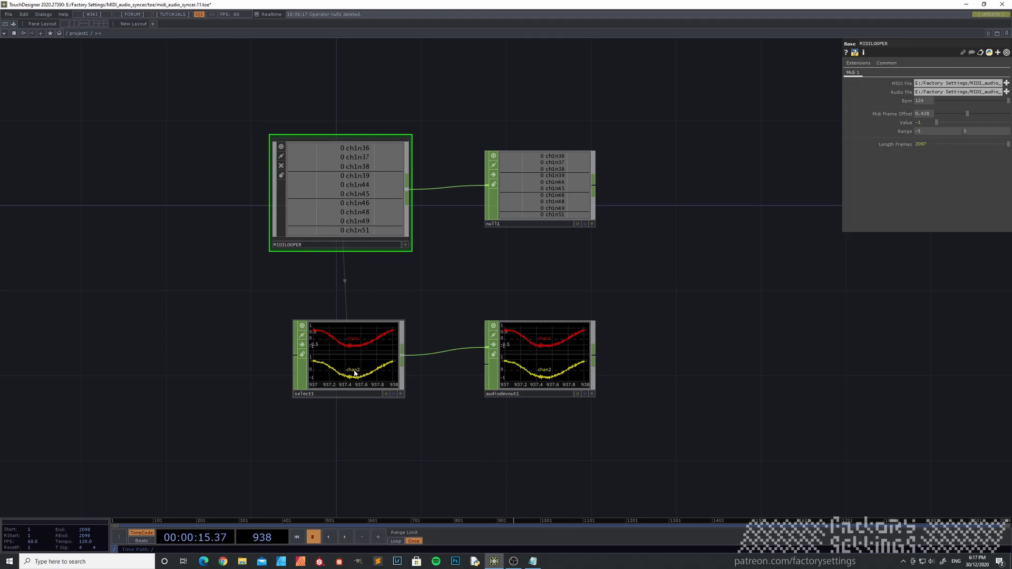
mouse_move(357, 375)
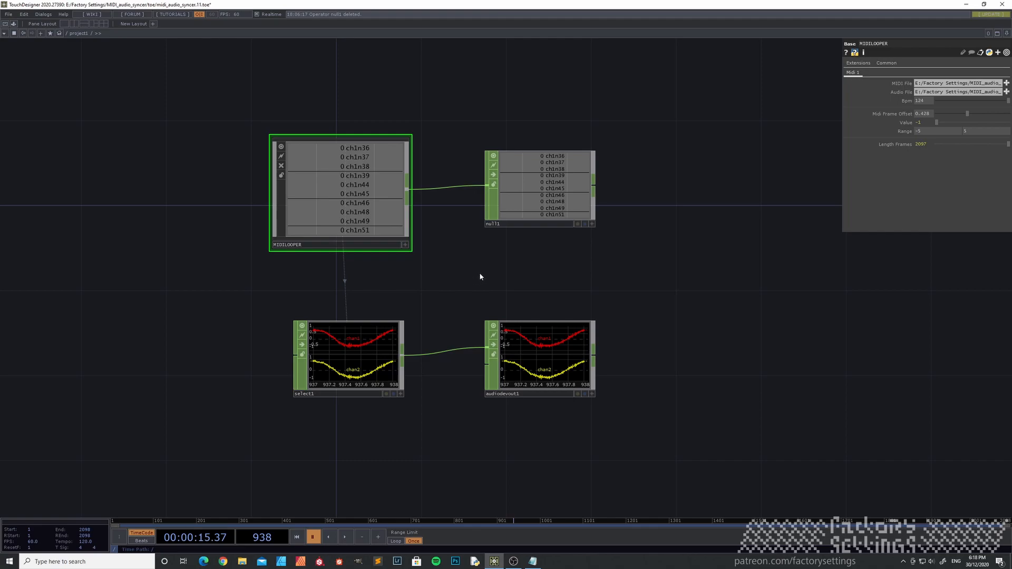
drag(481, 277, 732, 252)
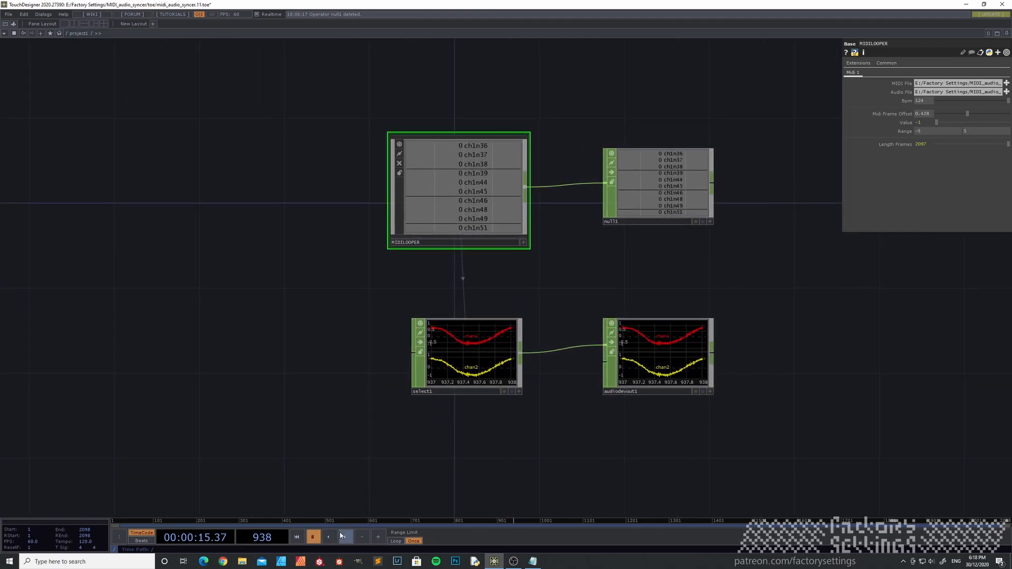
Start timeline playback so MIDI notes toggle alongside the live audio waveform
click(345, 537)
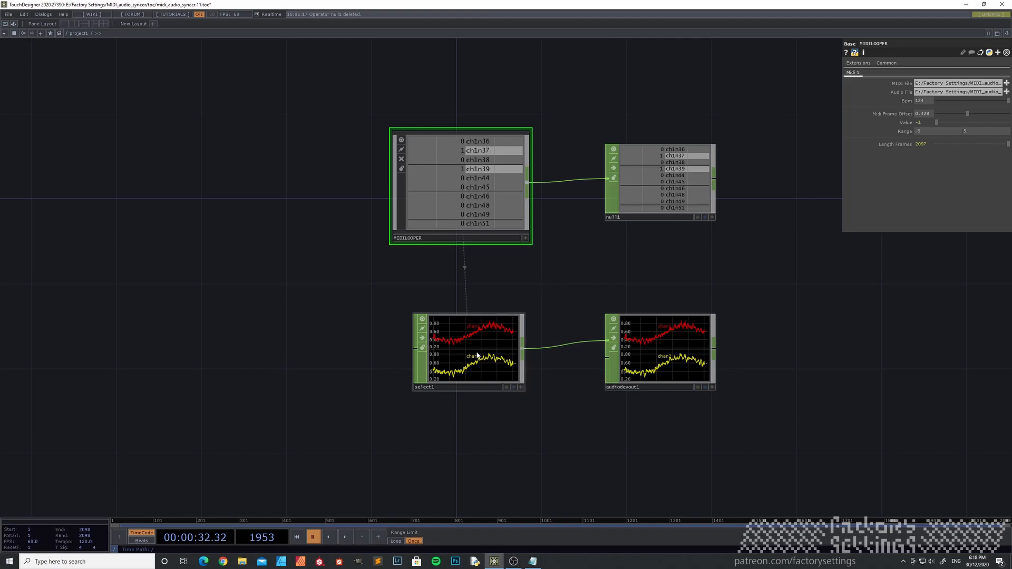
mouse_move(473, 347)
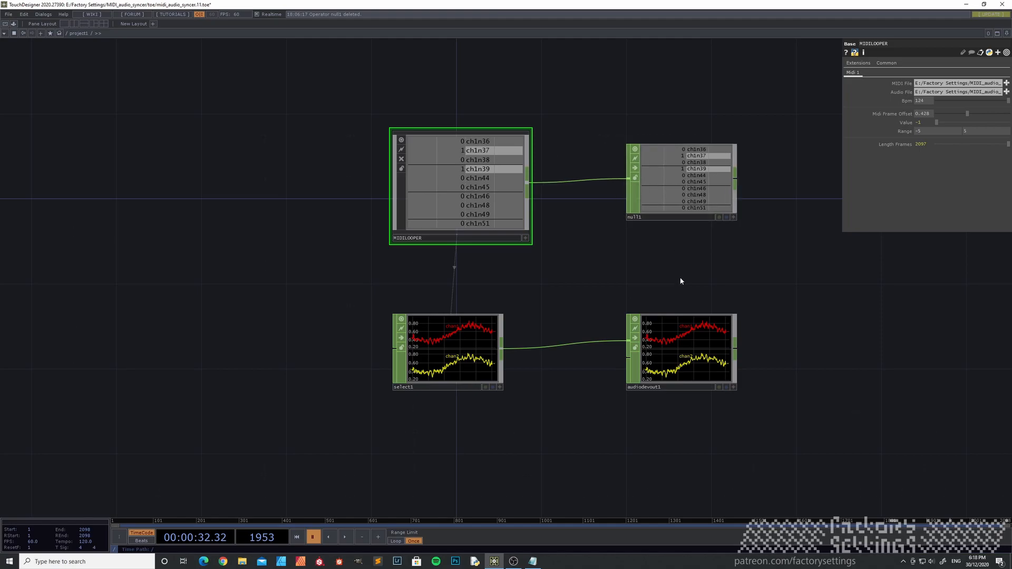
mouse_move(498, 342)
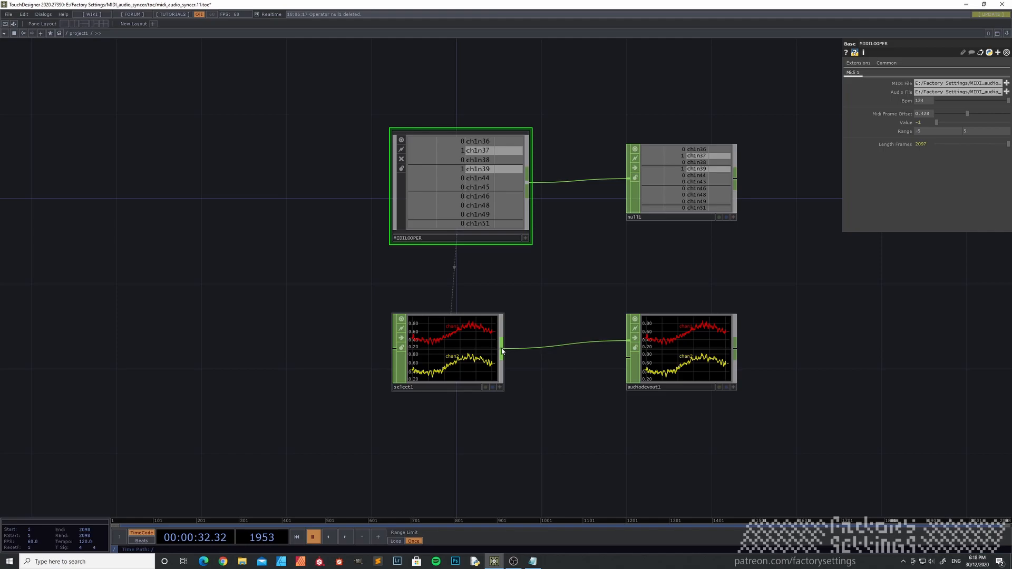
mouse_move(365, 390)
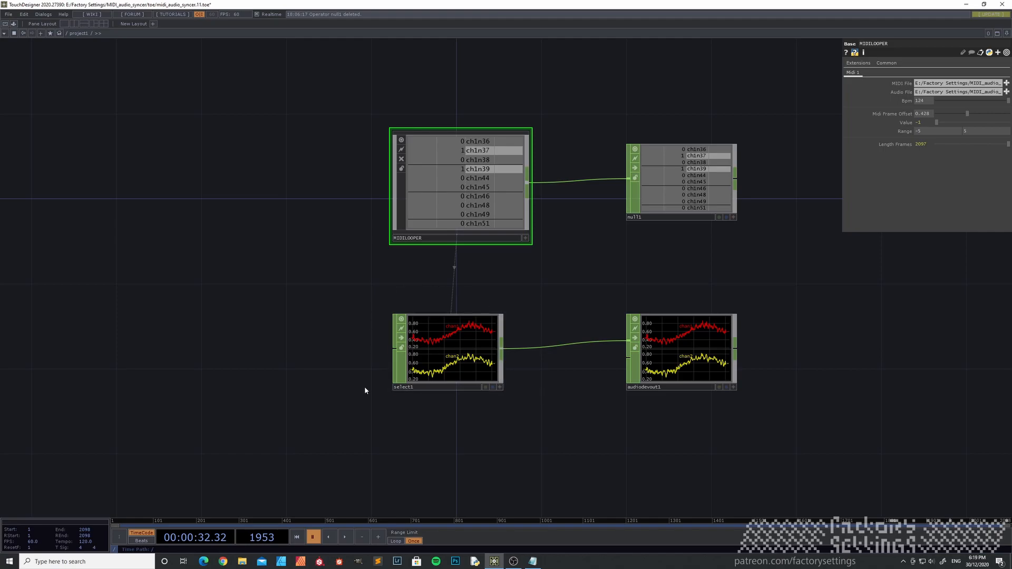